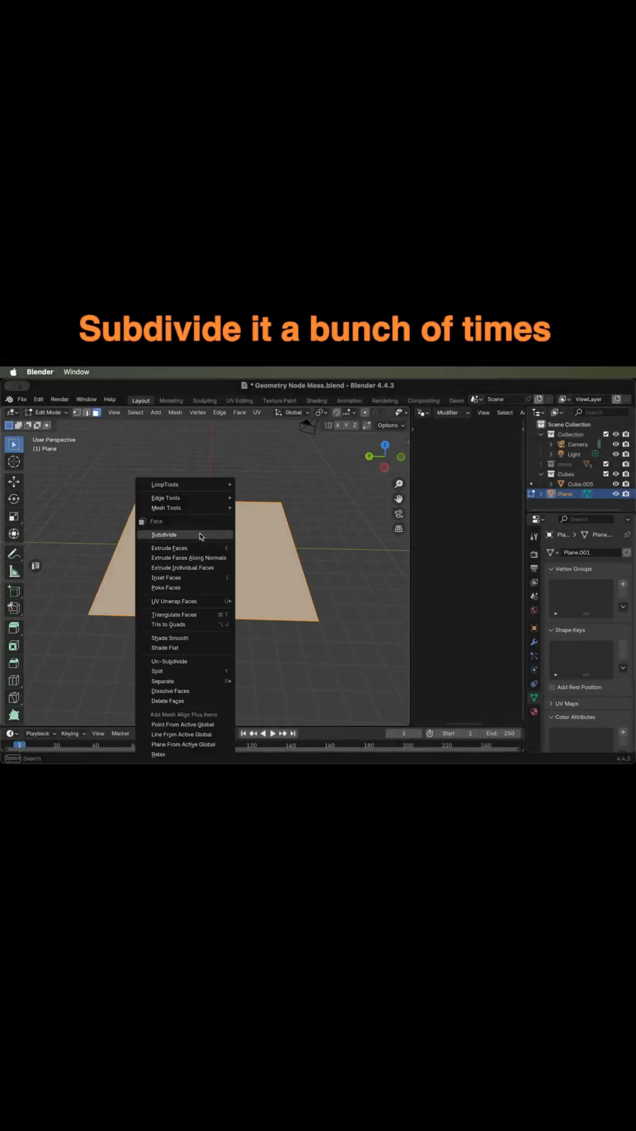
Step: Subdivide the plane and add a color attribute named 'Grass Paint'
{"action": "left_click", "coordinate": [164, 535]}
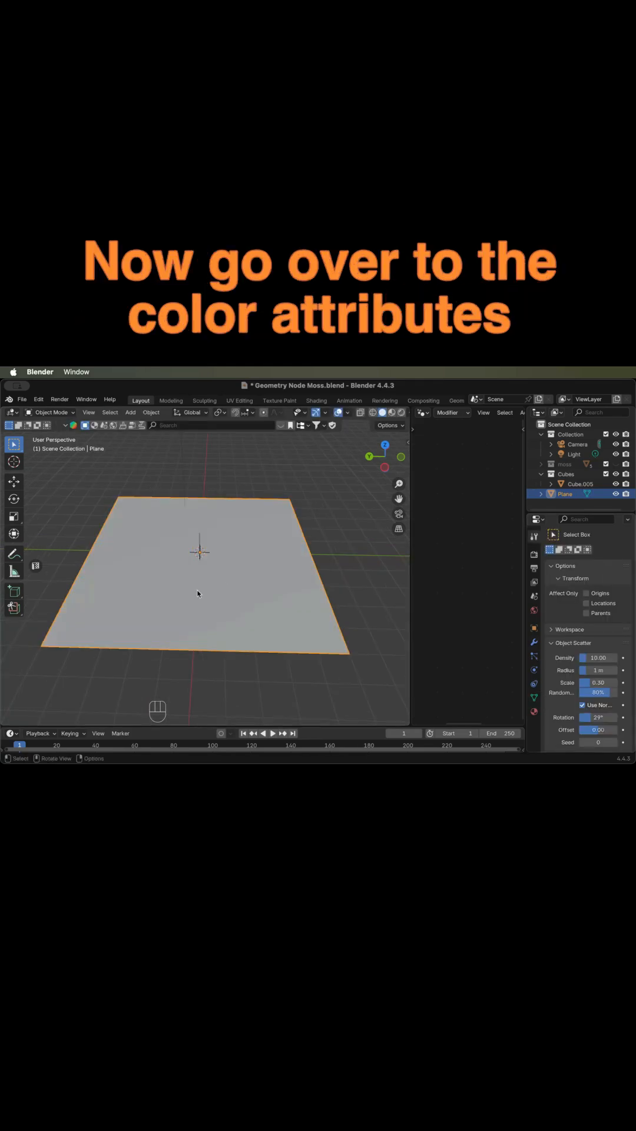
{"action": "left_click", "coordinate": [535, 699]}
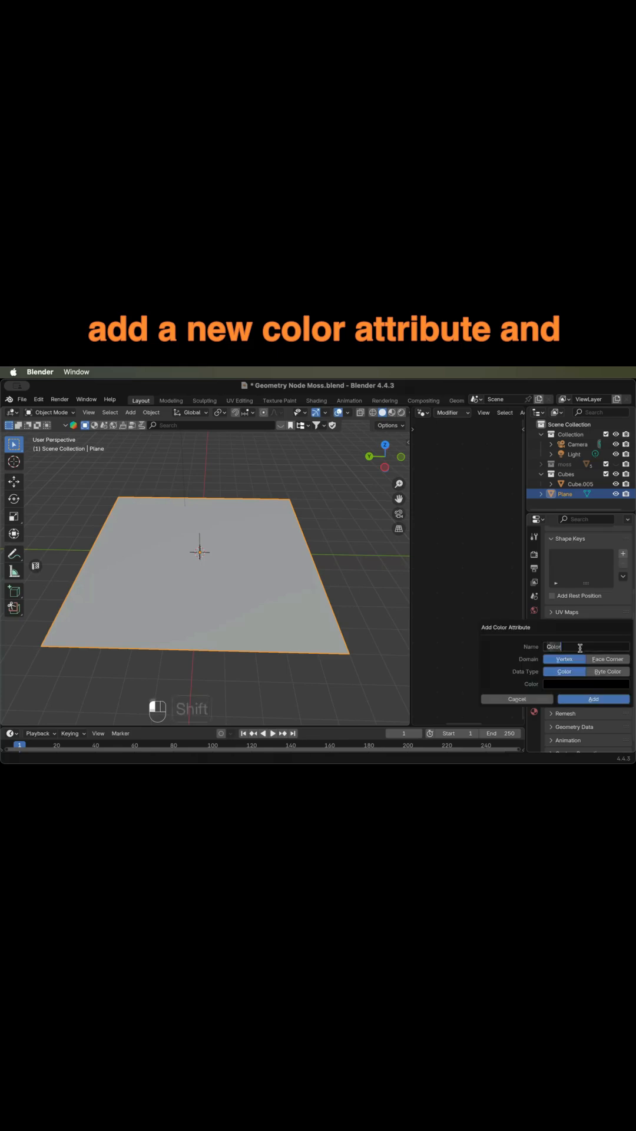
{"action": "type", "text": "Grass Paint"}
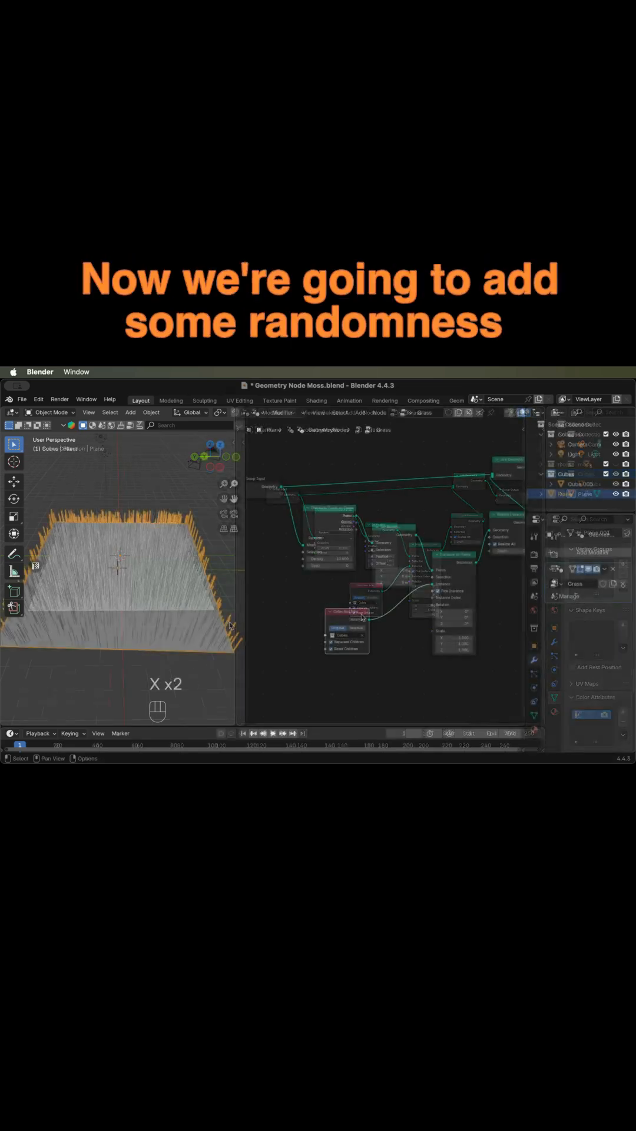
Step: Add a Random Value node for blade scale and switch the plane to Vertex Paint mode
{"action": "key", "text": "shift+a"}
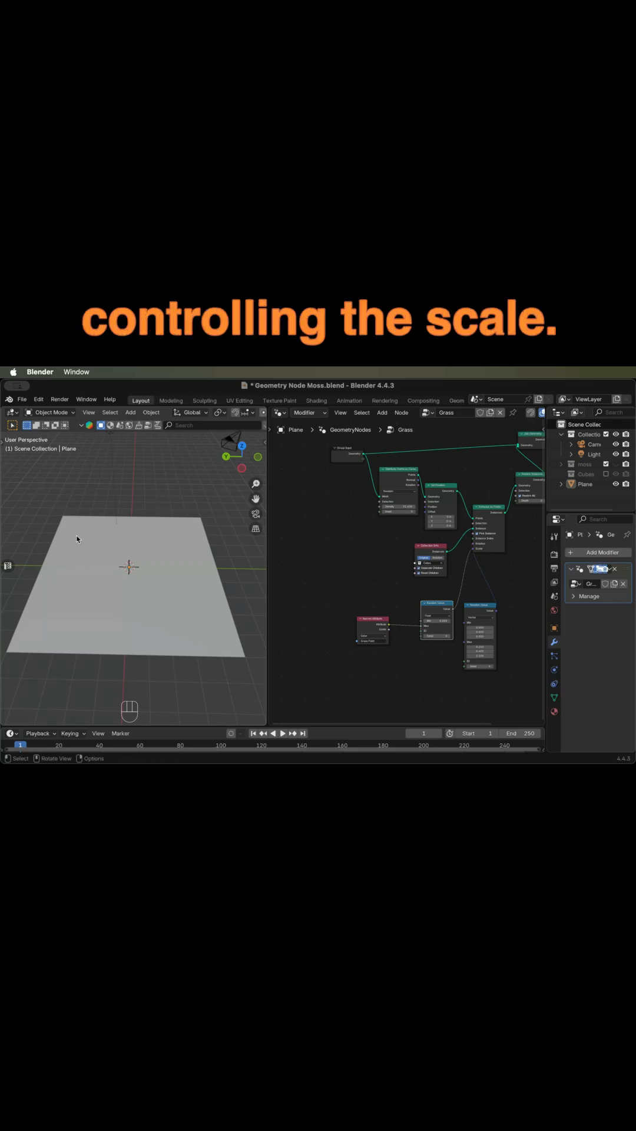
{"action": "left_click", "coordinate": [53, 412]}
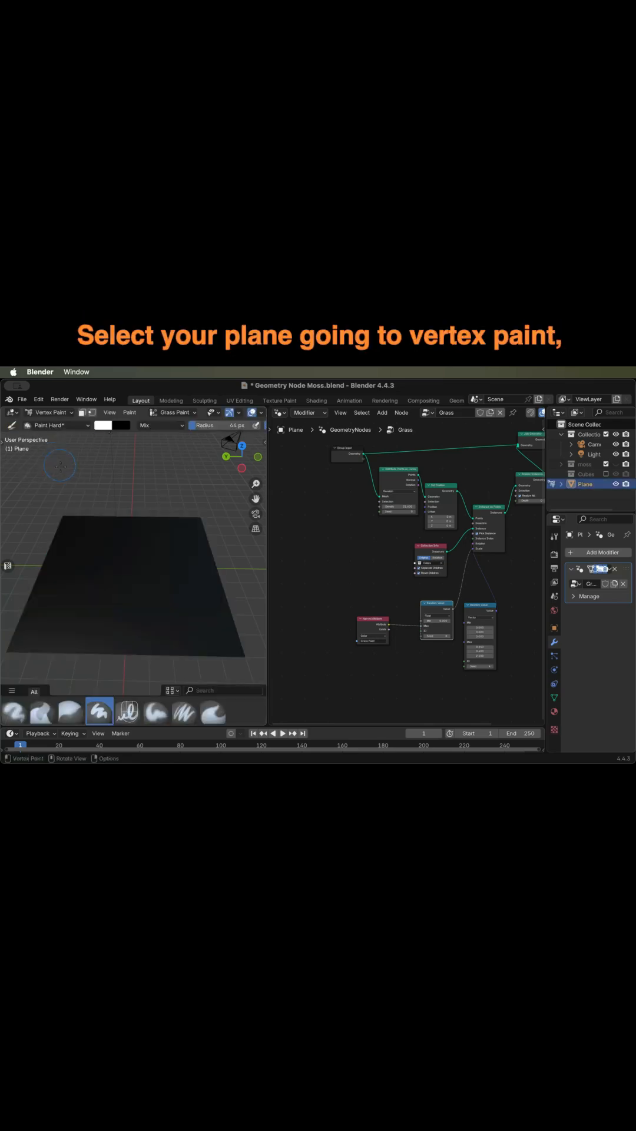
Step: Wire a 'Grass Paint' Named Attribute node into the Instance on Points Selection input
{"action": "left_click", "coordinate": [129, 413]}
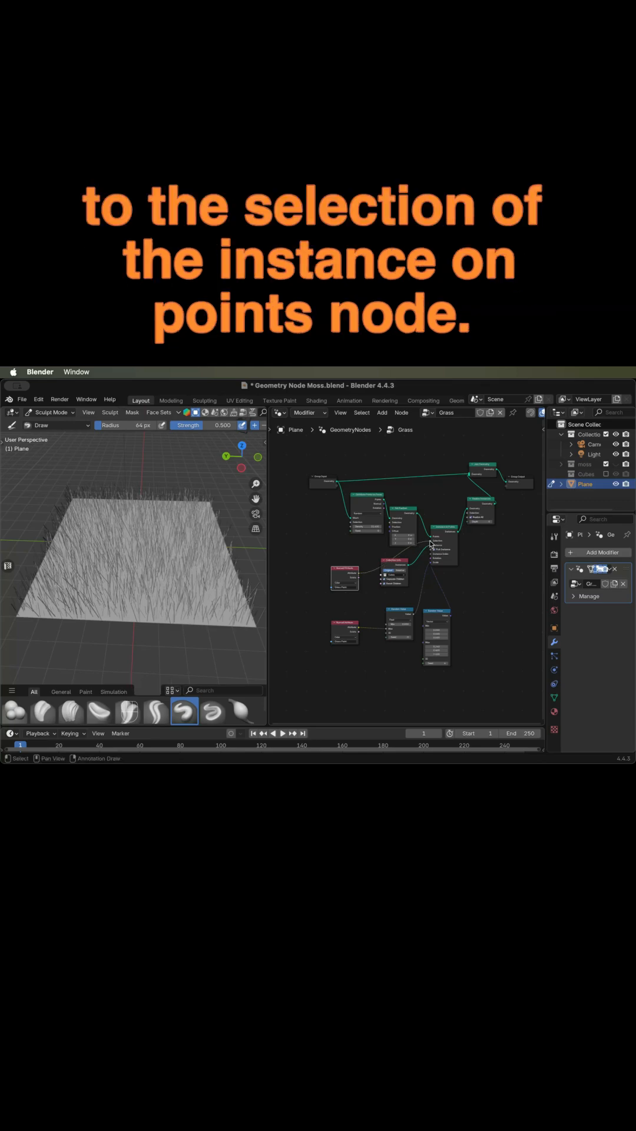
Step: Return the plane to Vertex Paint mode to paint out grass
{"action": "left_click", "coordinate": [50, 412]}
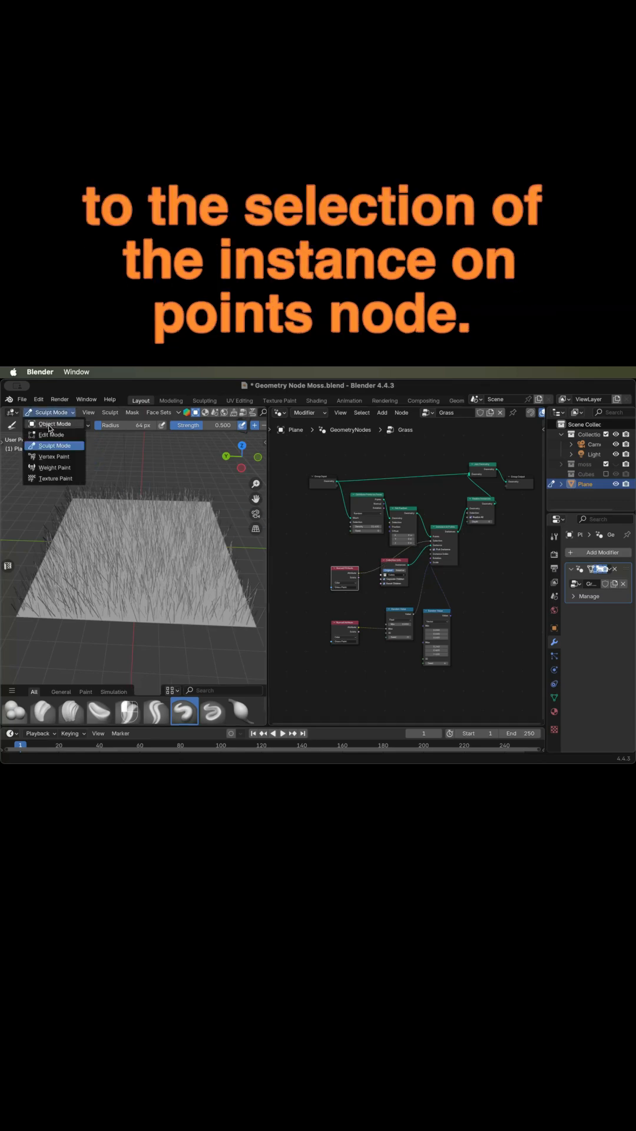
{"action": "left_click", "coordinate": [53, 457]}
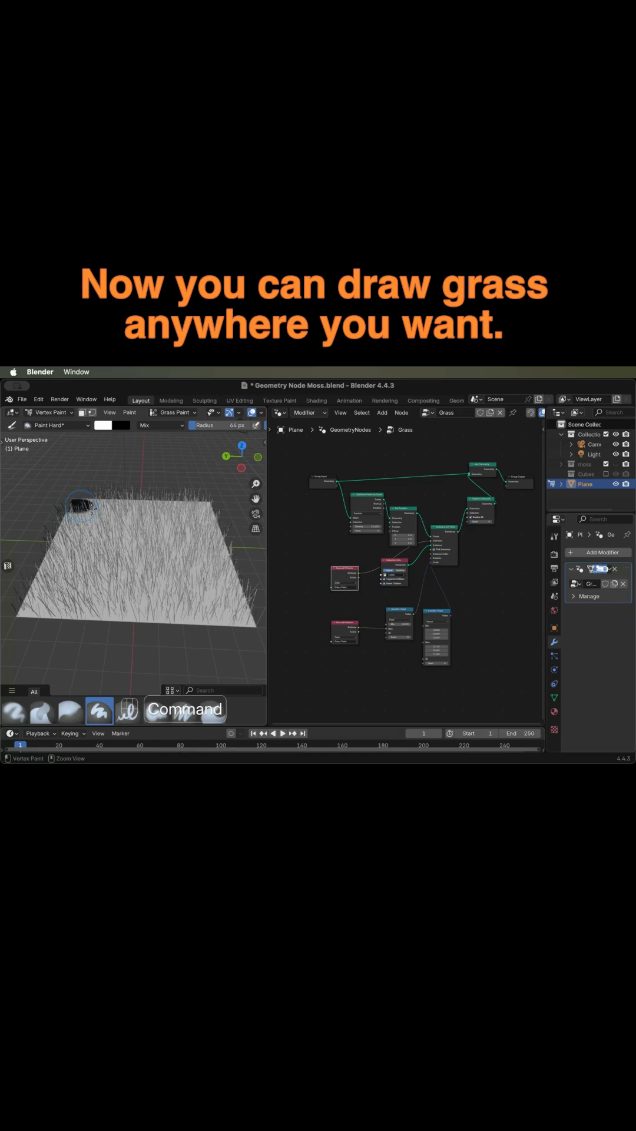